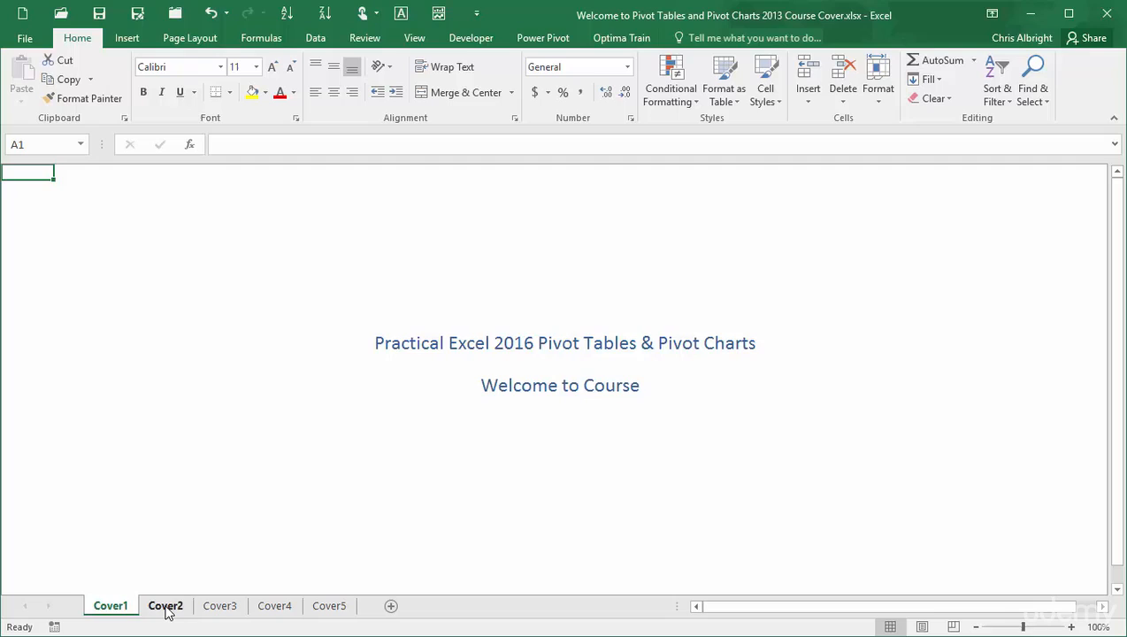
Show the Cover2 sheet with the Course Structure outline.
click(167, 606)
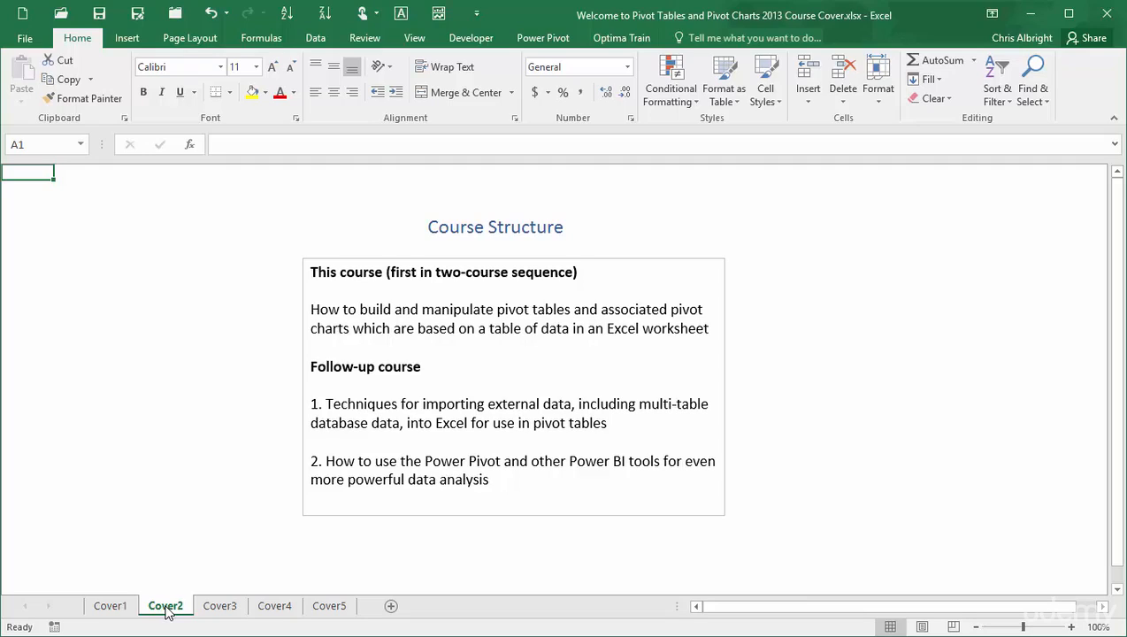
Step through the Cover3 purpose-of-pivot-tables sheet to the Cover4 advantages sheet.
click(220, 606)
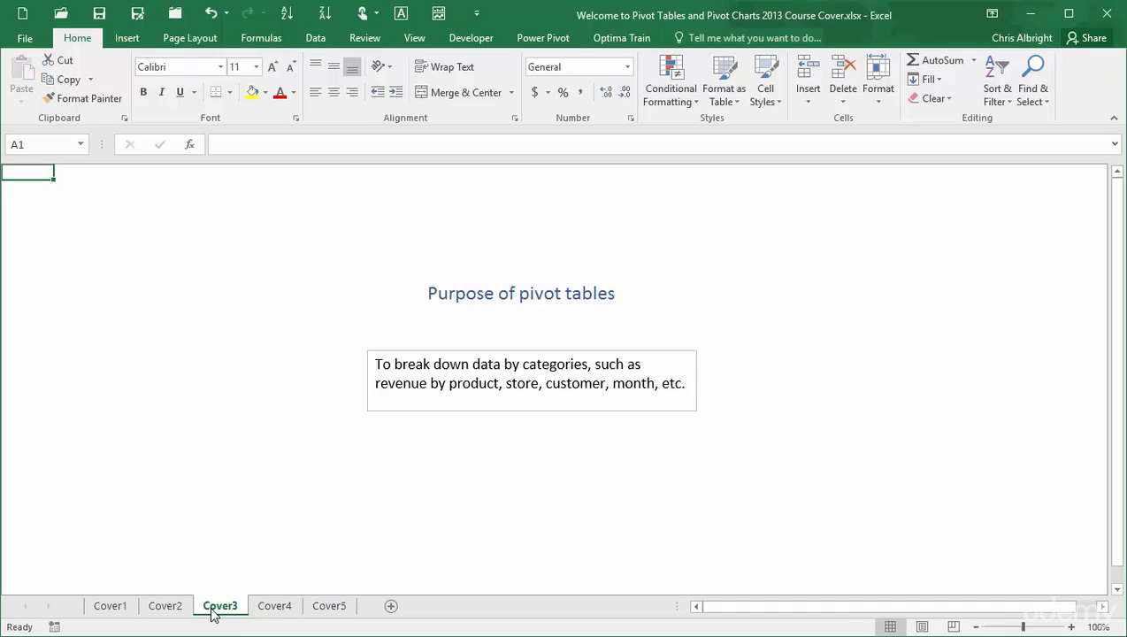
click(275, 605)
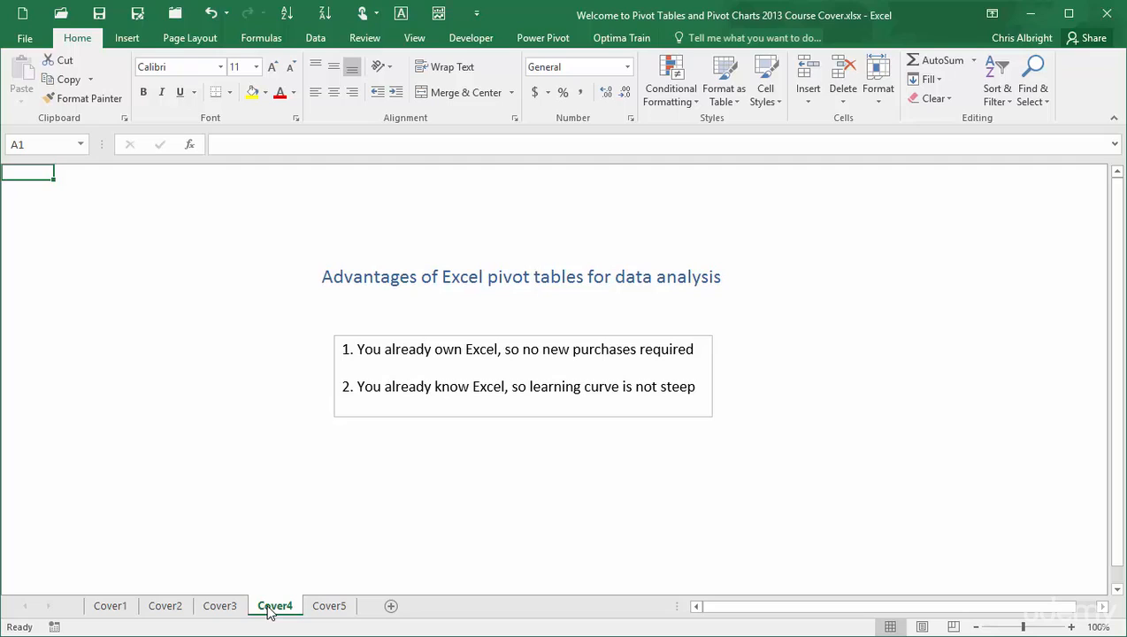
mouse_move(334, 610)
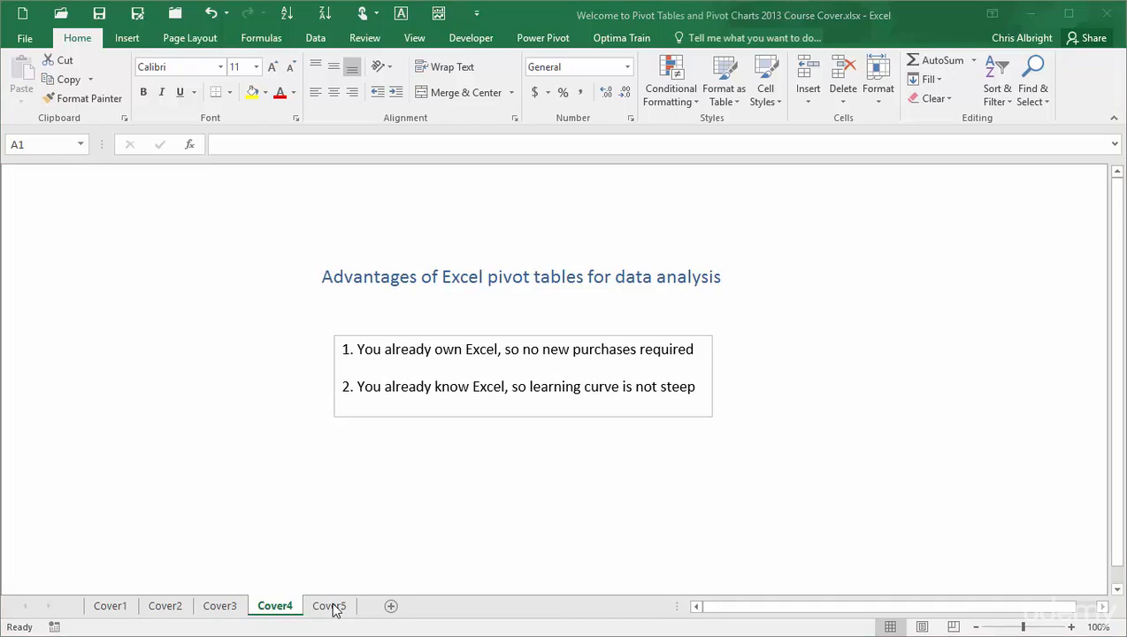
Show the Cover5 sheet with the brief history of Excel data analysis tools.
click(329, 605)
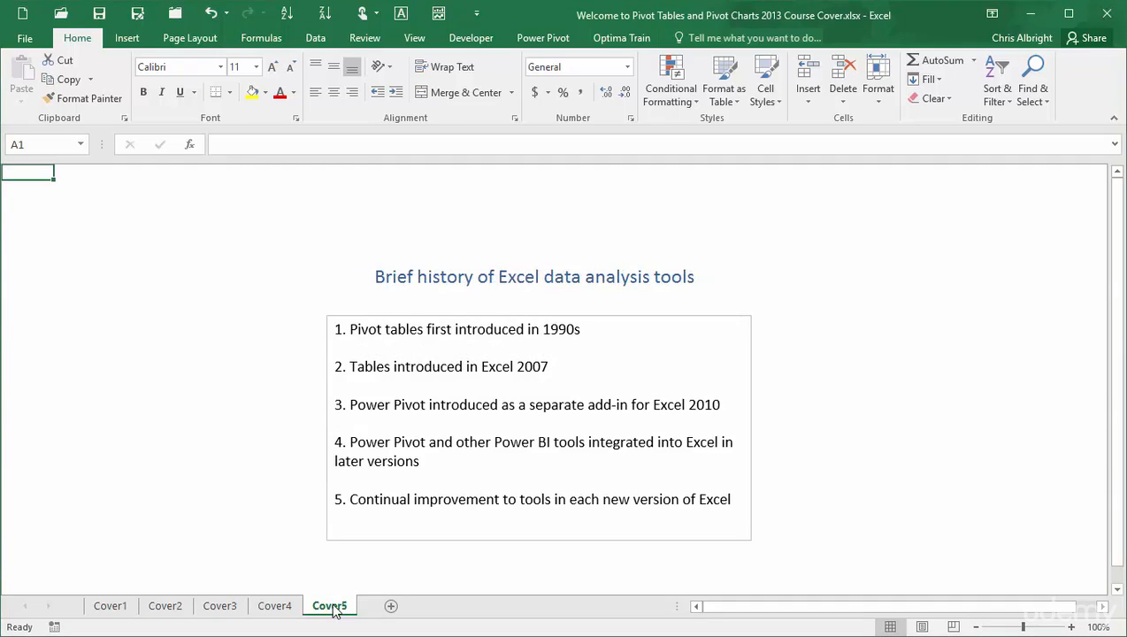